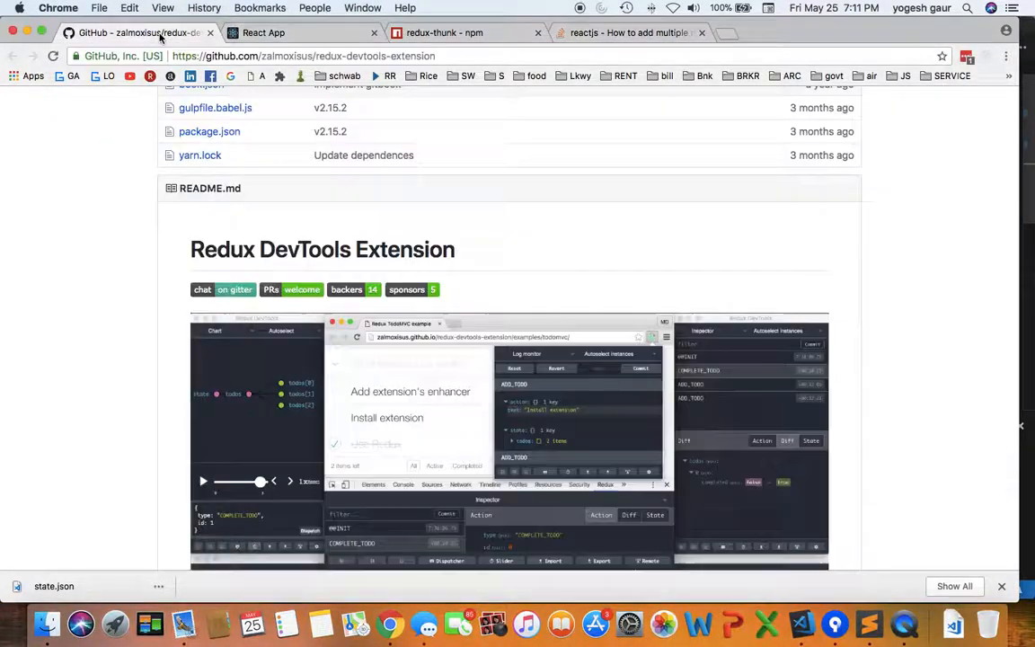
mouse_move(417, 277)
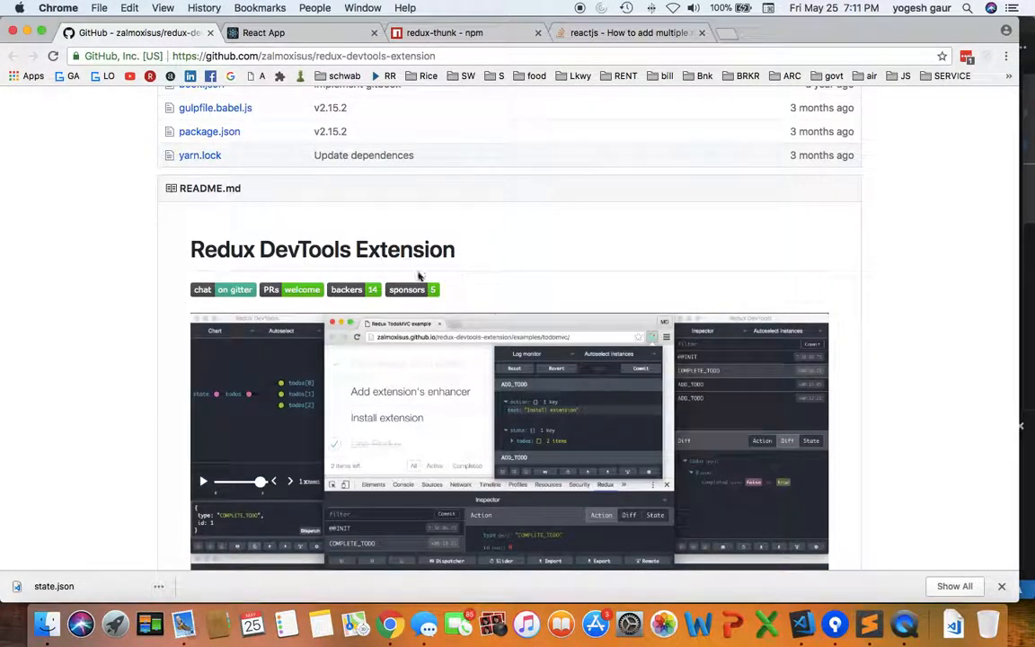
mouse_move(417, 275)
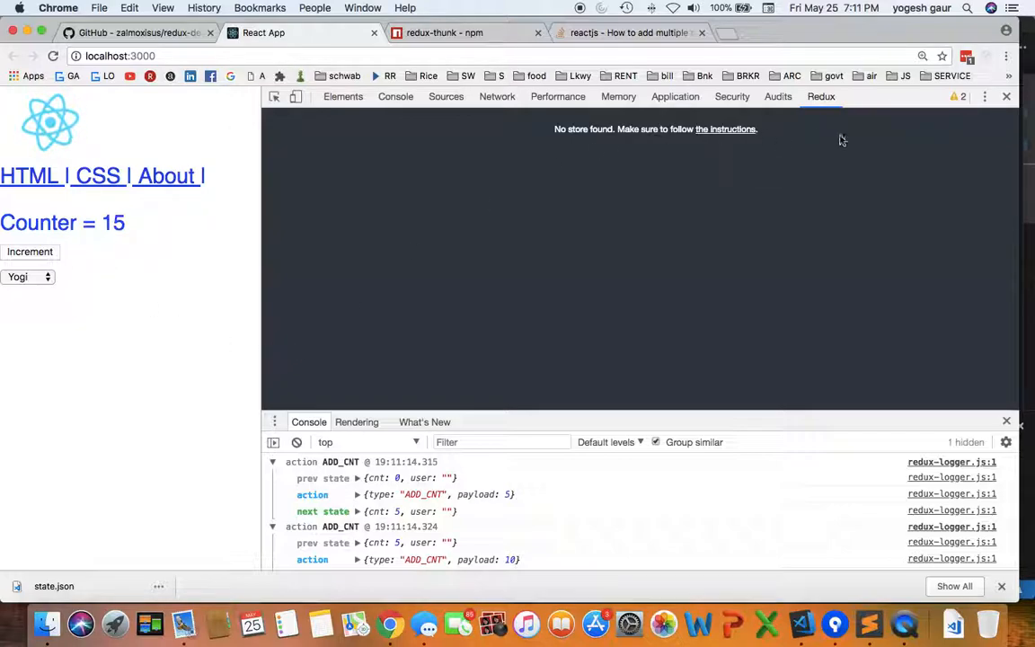
mouse_move(579, 142)
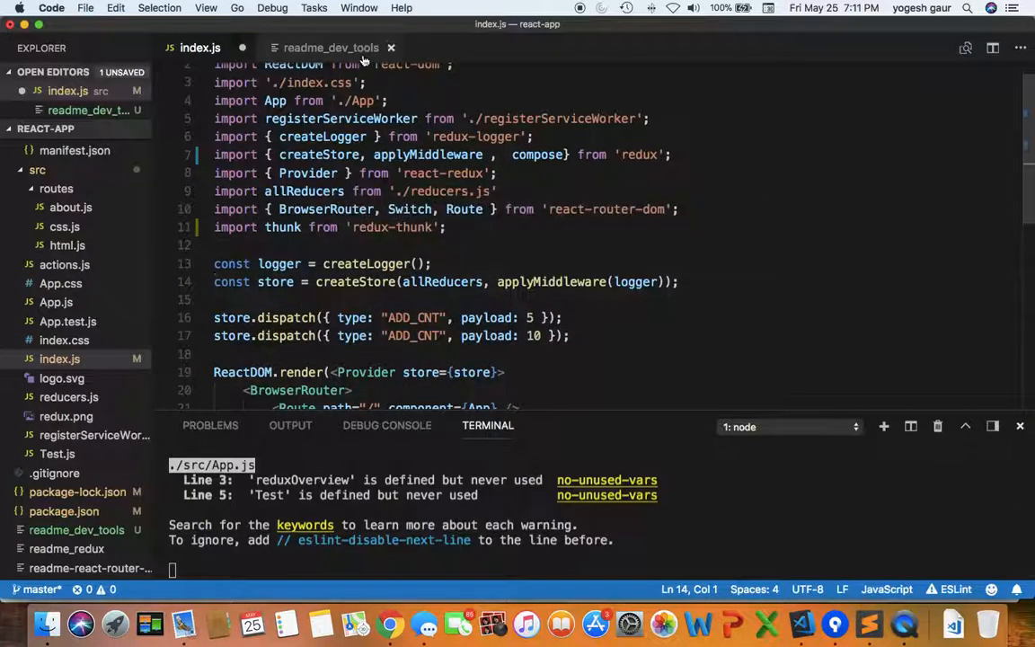
- Compare the compose import in index.js against the composeEnhancers snippet in the dev-tools notes
left_click(331, 47)
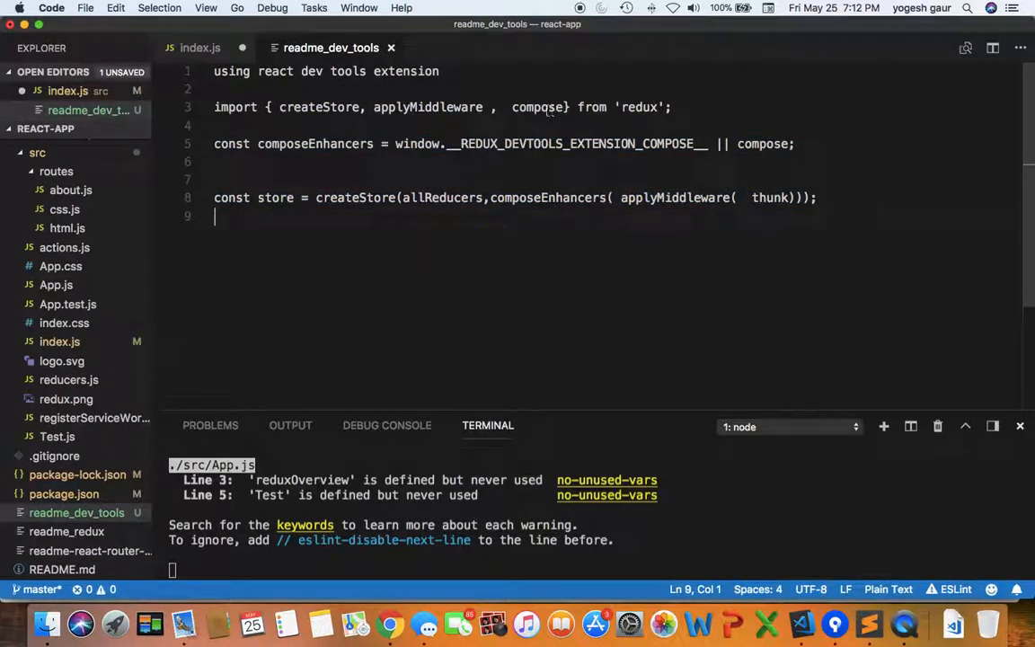
double_click(538, 107)
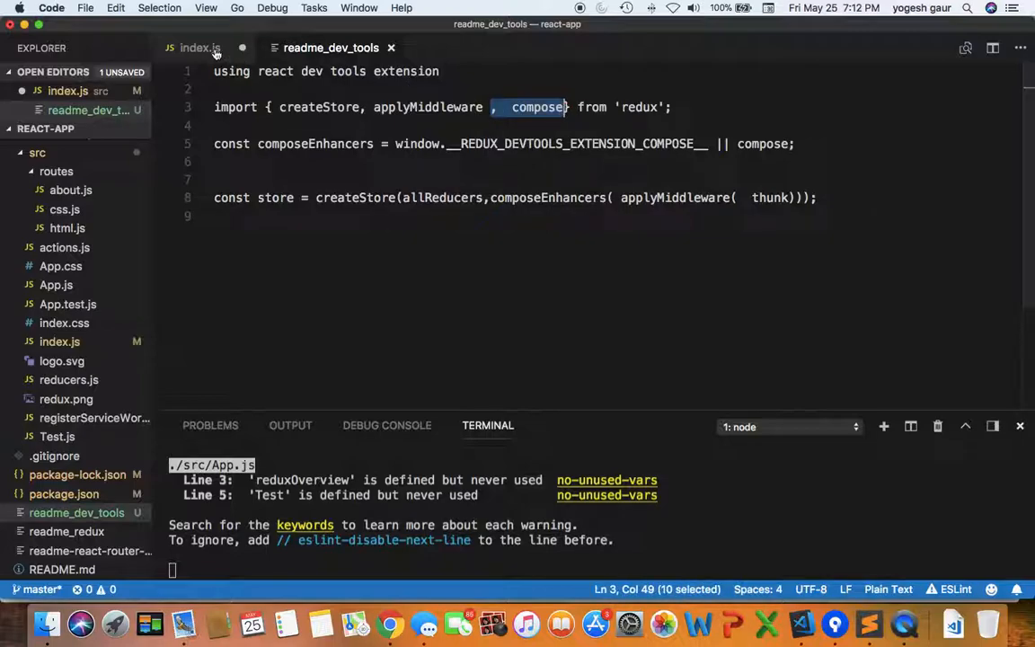
left_click(199, 46)
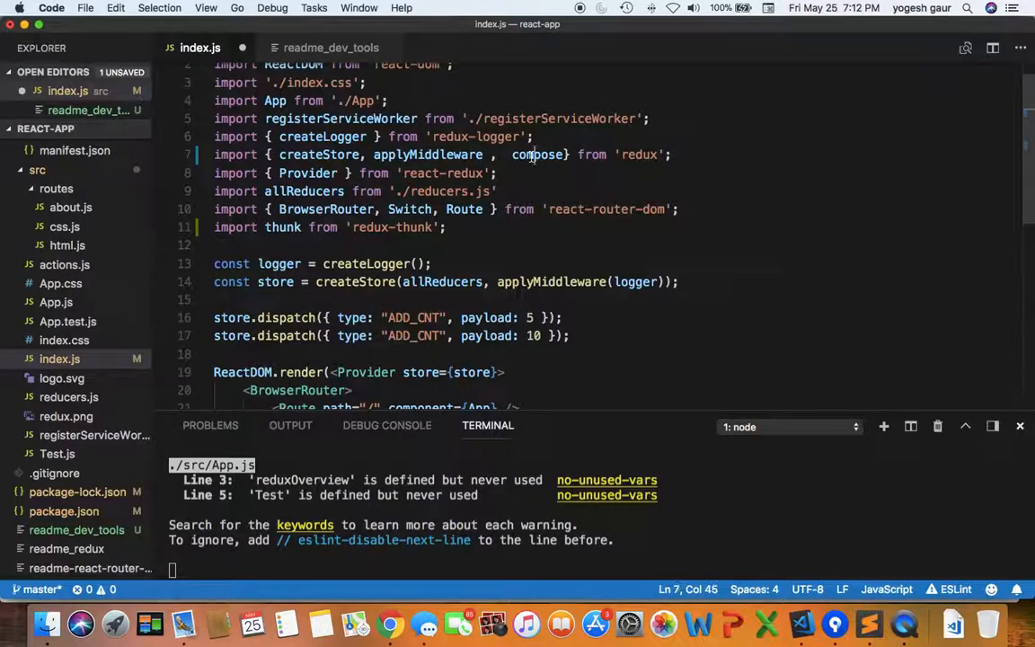
double_click(538, 154)
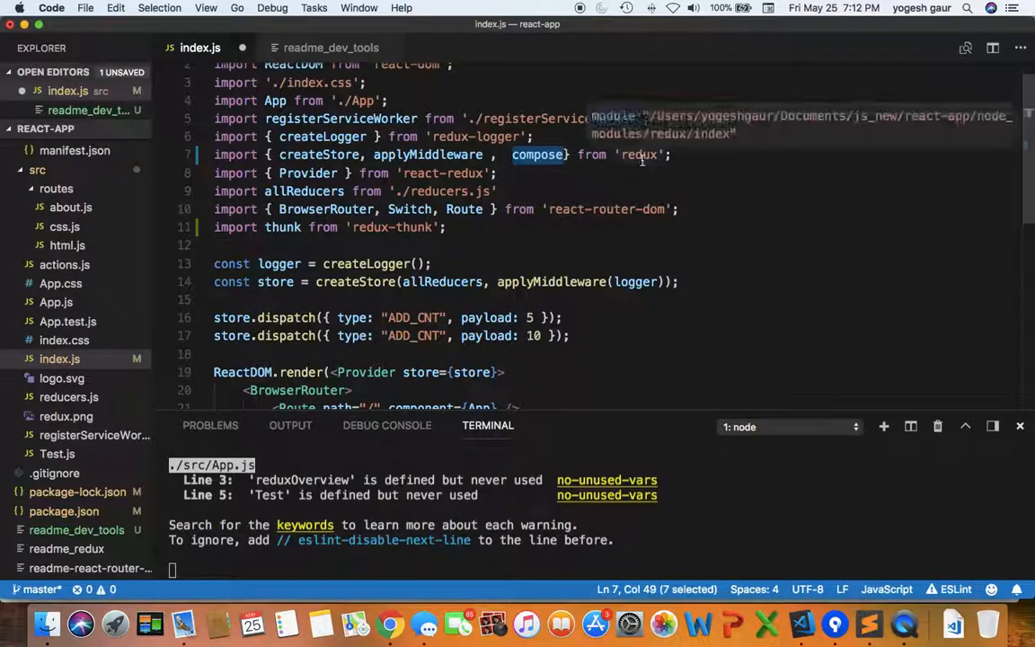
mouse_move(320, 56)
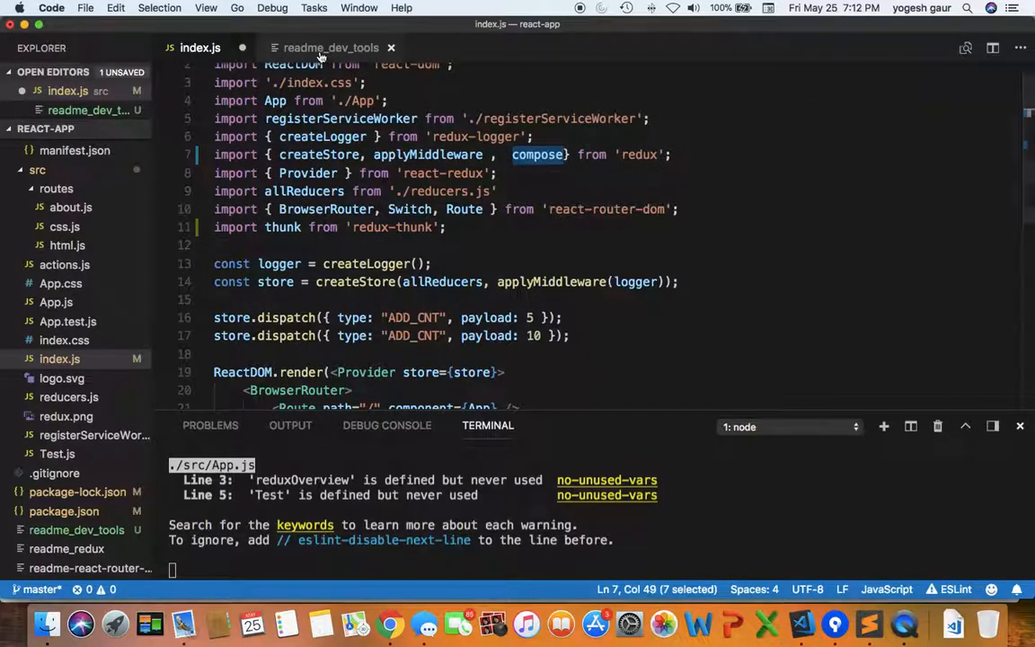
left_click(331, 47)
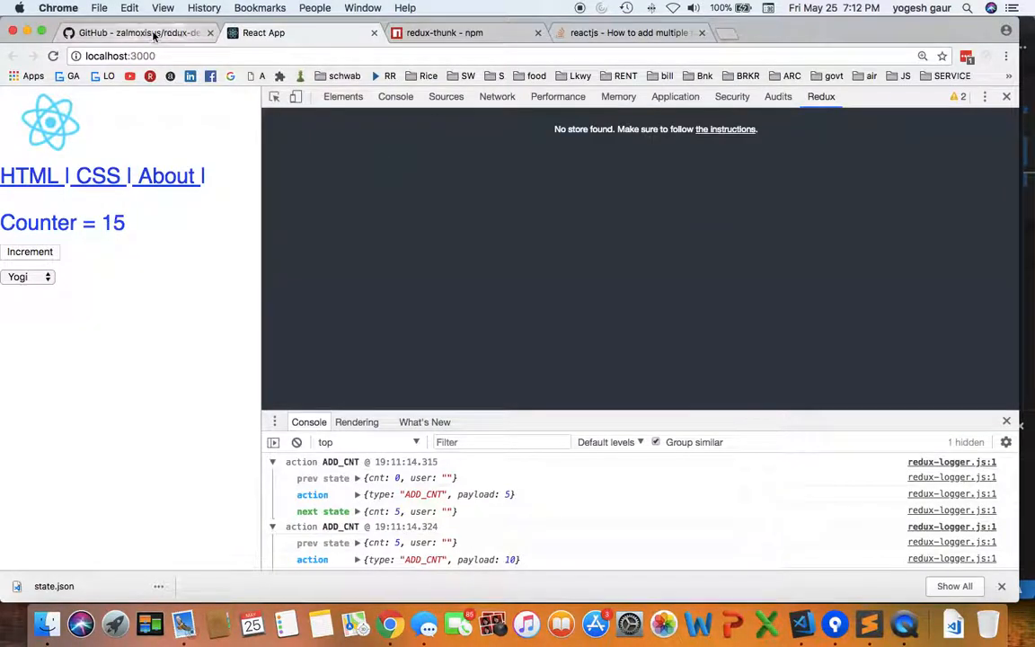
- Review the GitHub README's basic store snippet using window.__REDUX_DEVTOOLS_EXTENSION__, then return to the editor
left_click(135, 32)
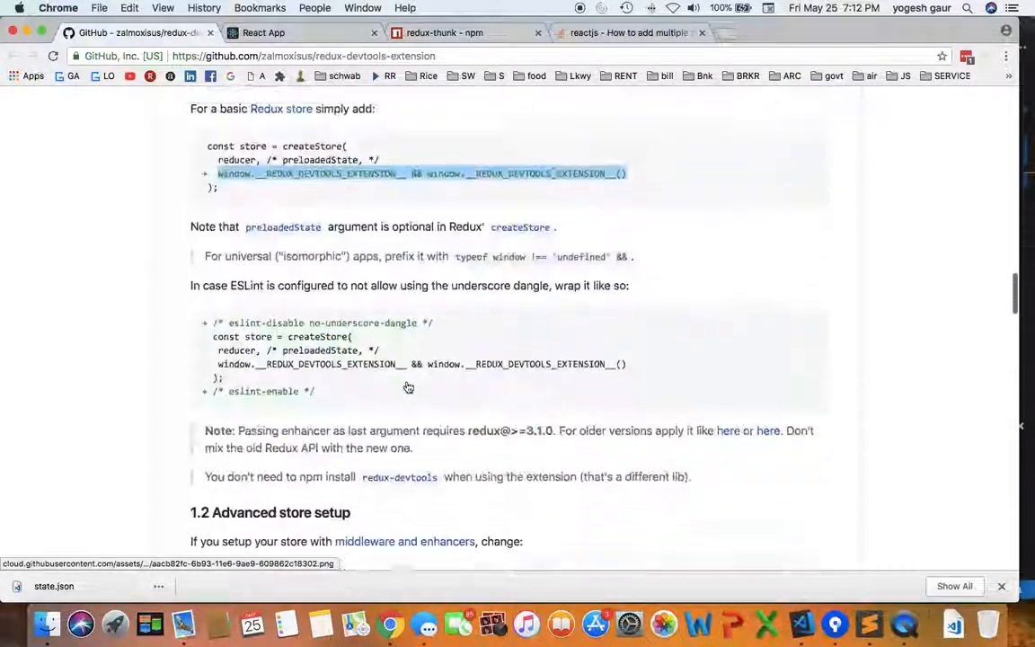
scroll("down", 3)
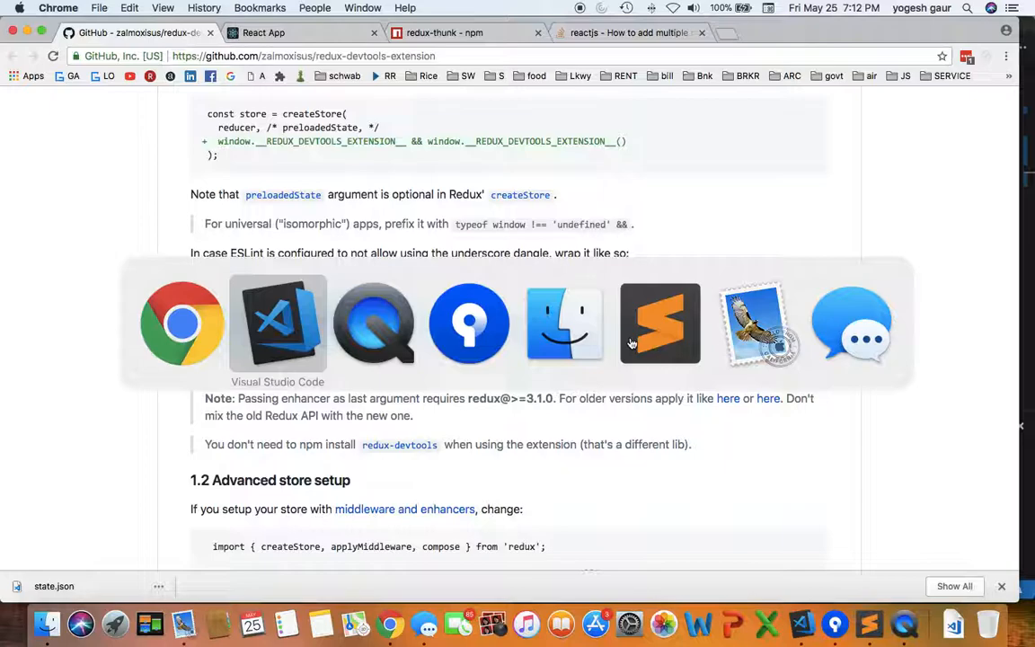
left_click(277, 324)
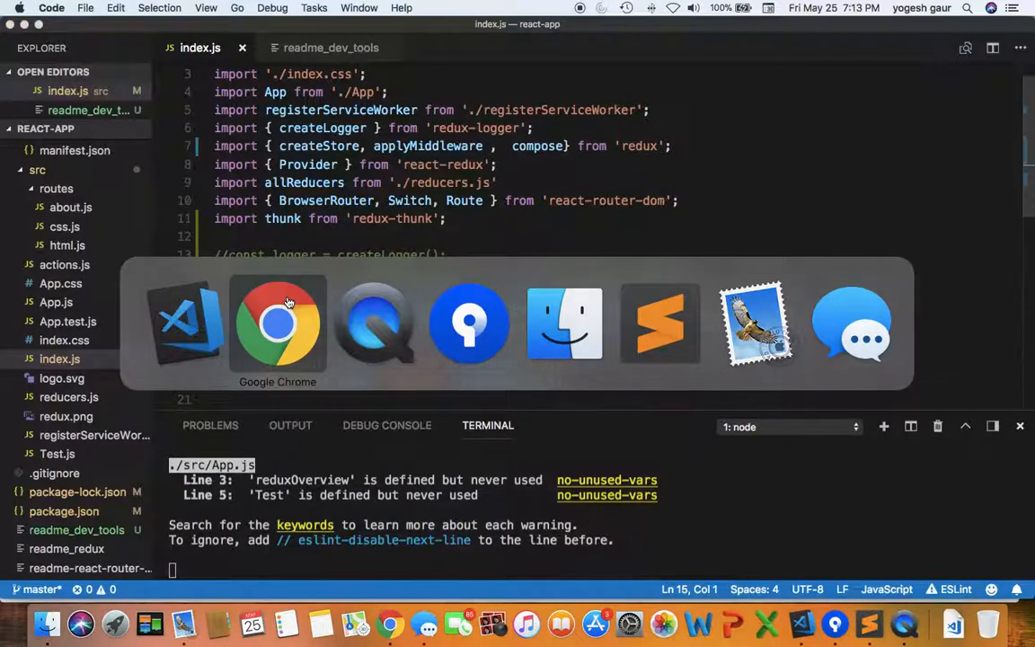
- Select users in the app and inspect the LAST_USER actions' Action, State and Diff details
left_click(276, 323)
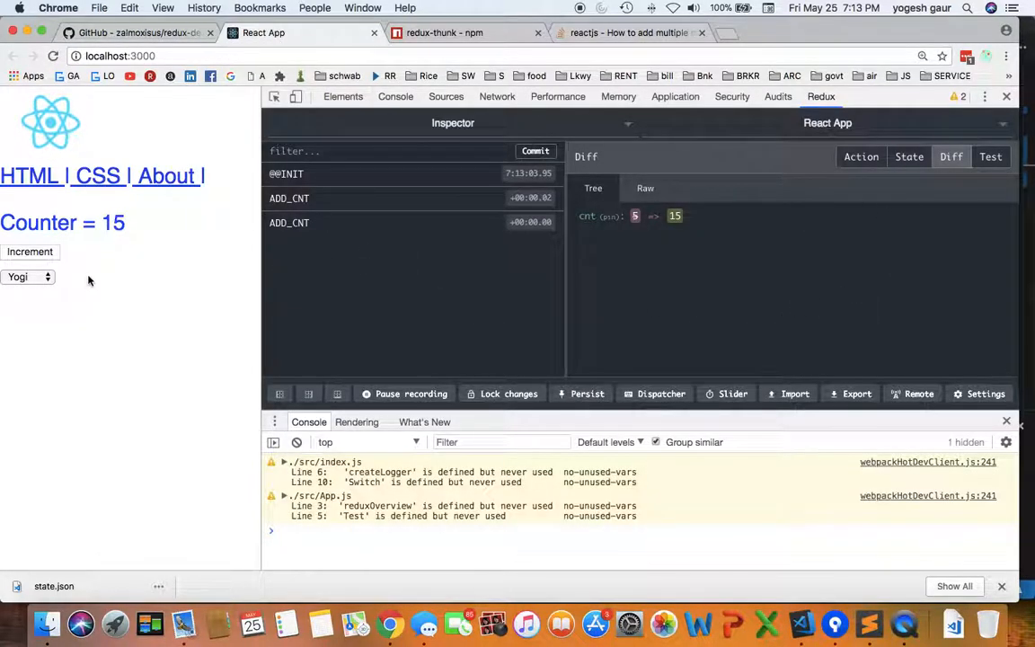
mouse_move(356, 370)
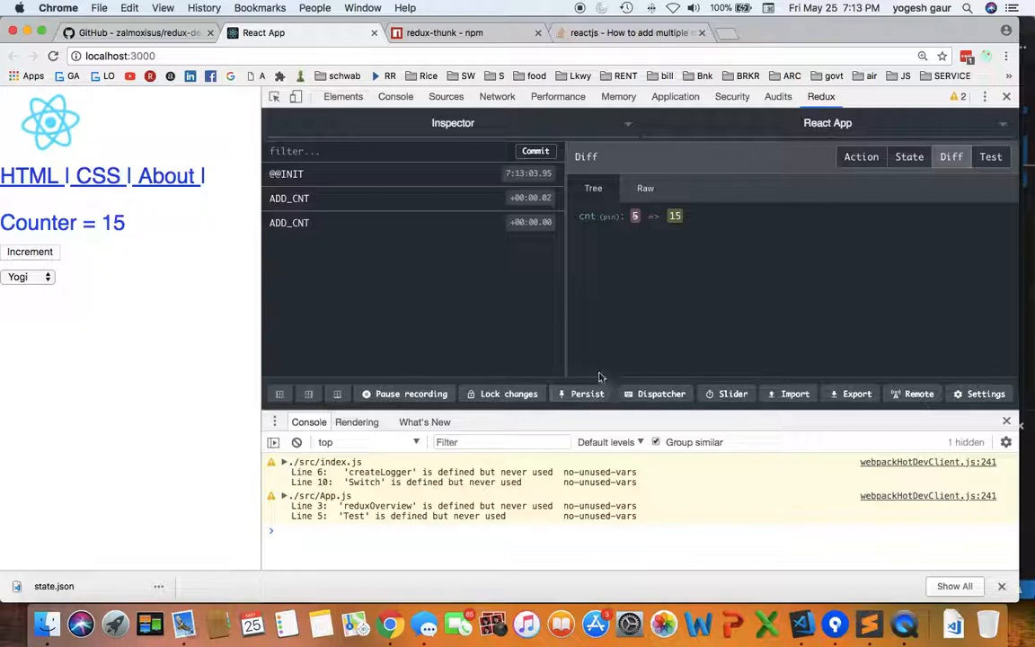
left_click(28, 277)
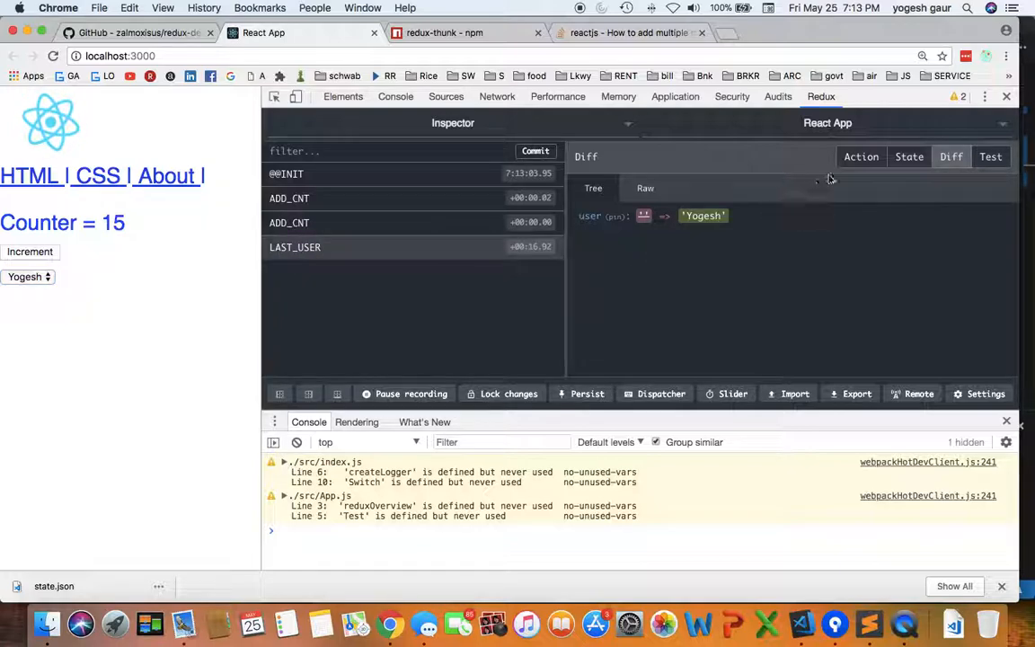
left_click(861, 156)
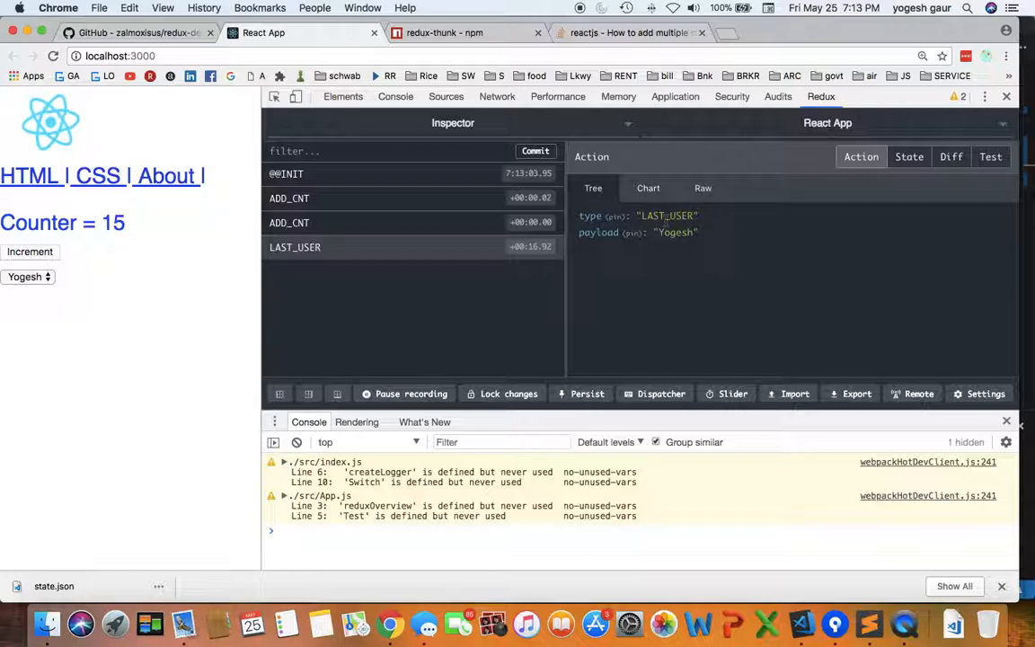
left_click(910, 157)
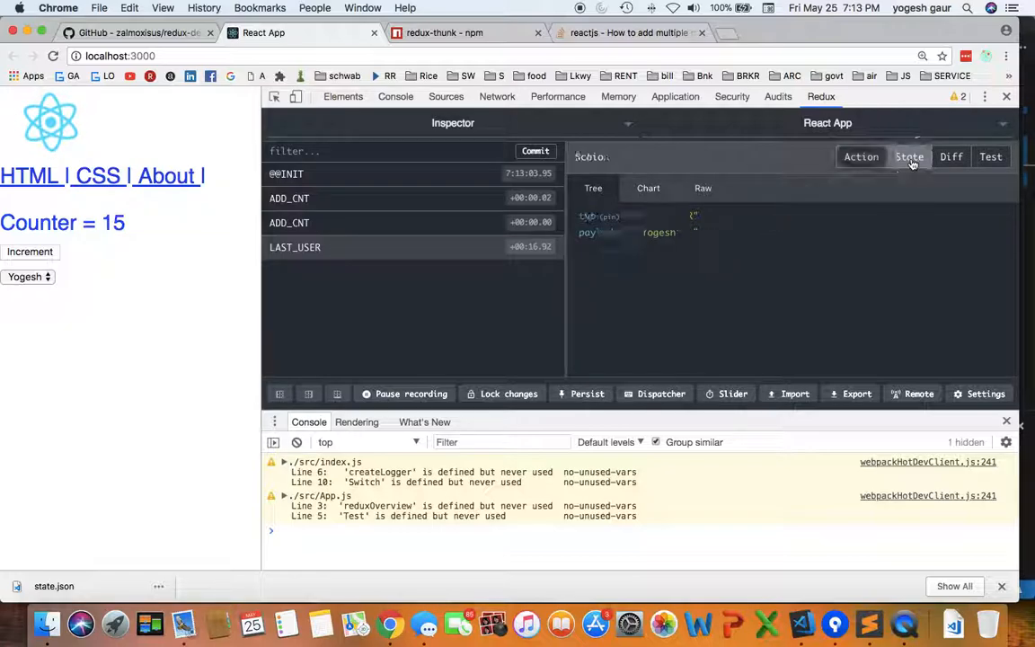
left_click(909, 157)
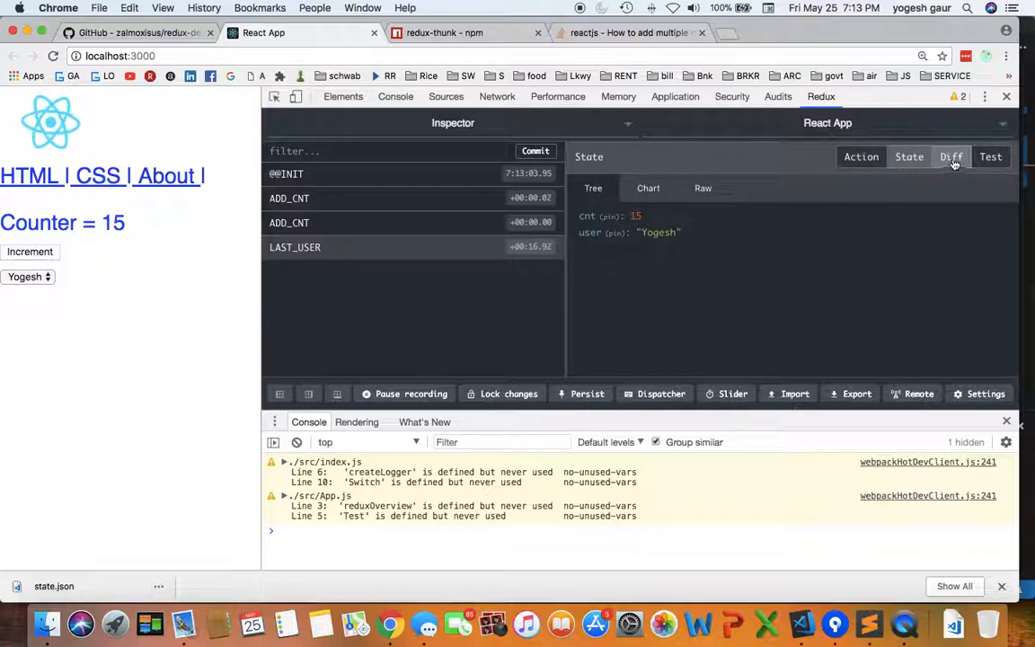
left_click(951, 157)
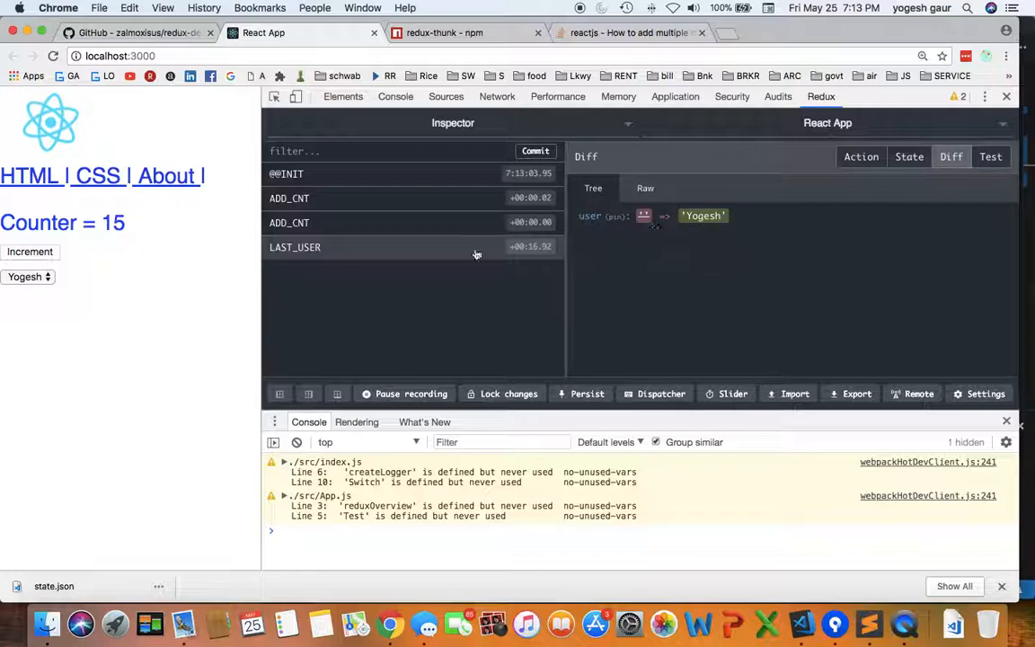
left_click(29, 277)
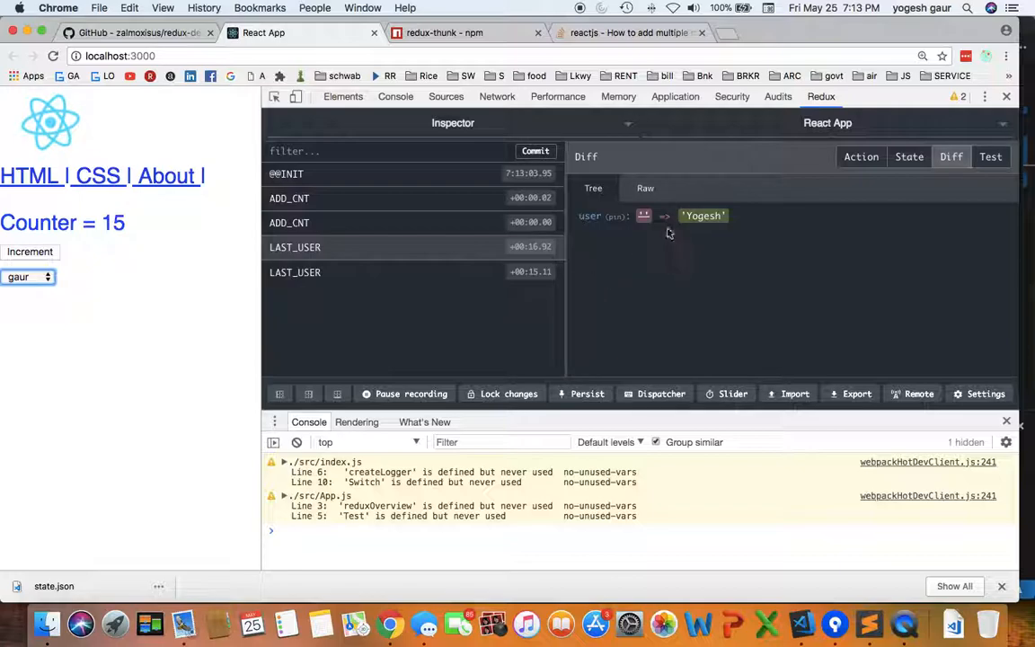
mouse_move(306, 273)
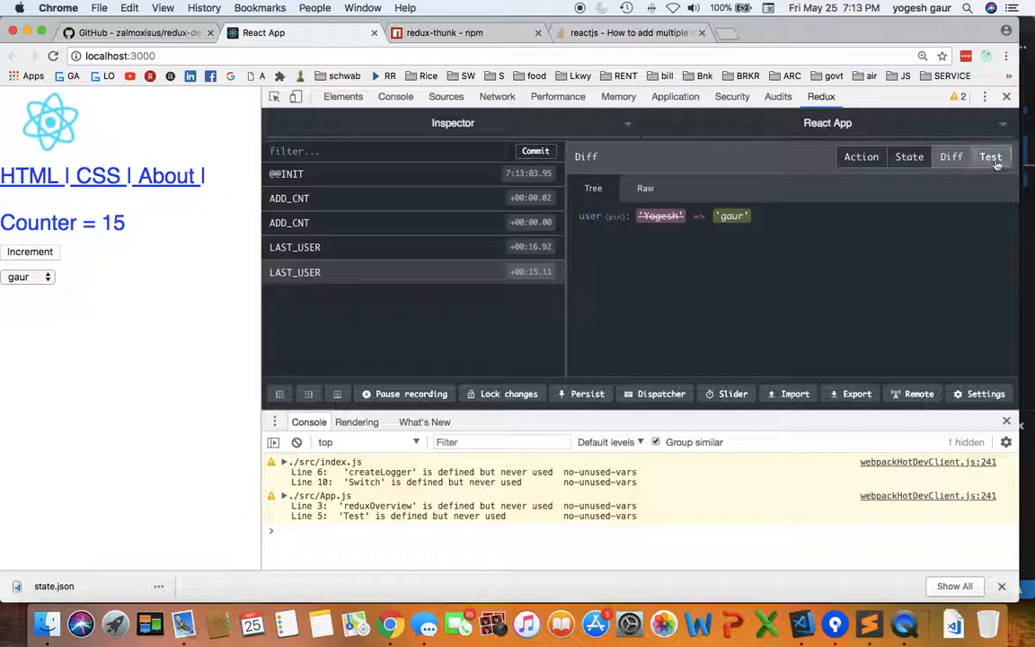
- View the Jest test template, dispatch LAST_USER with payload 'gaur1' and check its diff
left_click(991, 157)
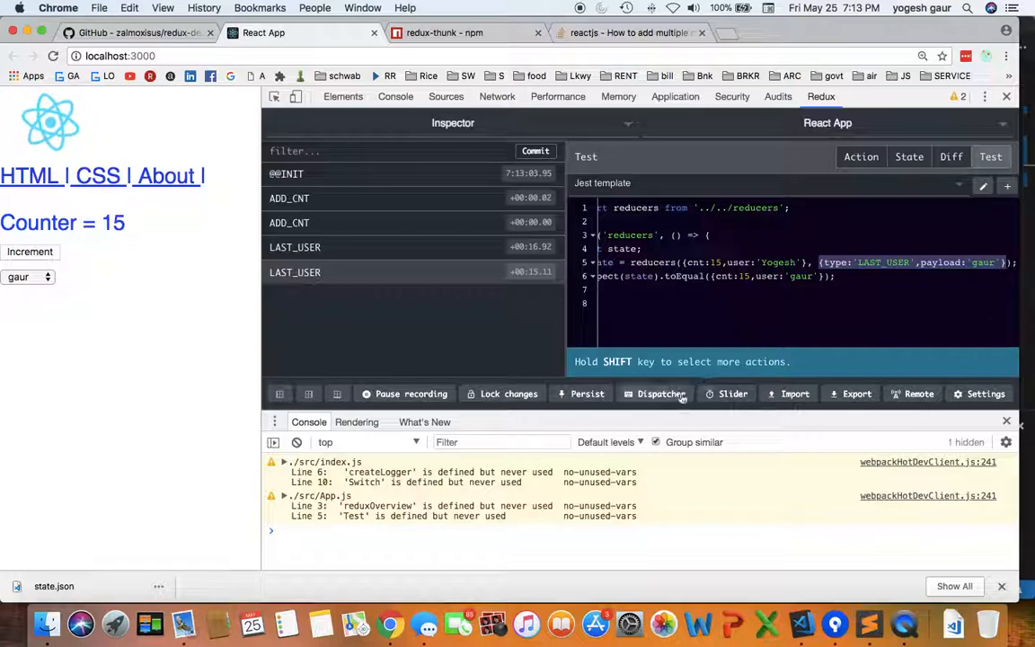
left_click(661, 393)
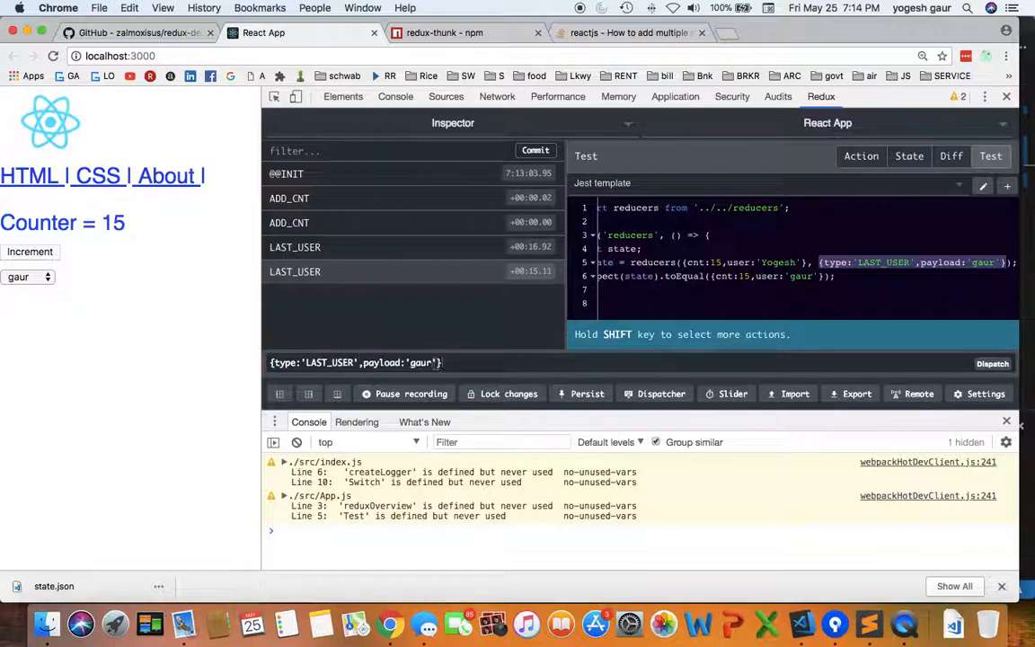
type("1")
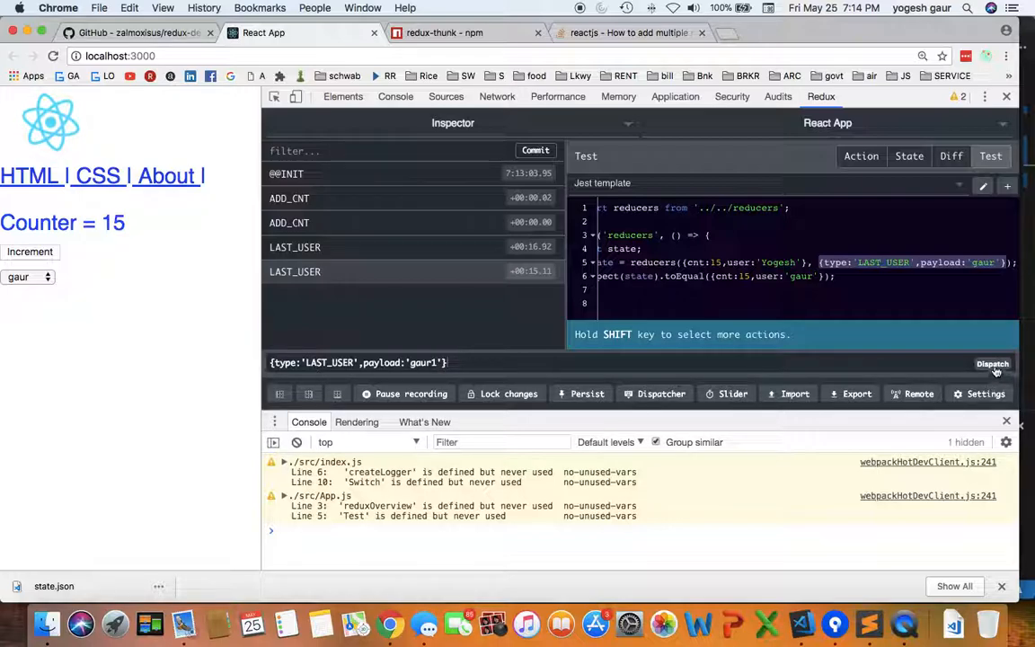
left_click(992, 363)
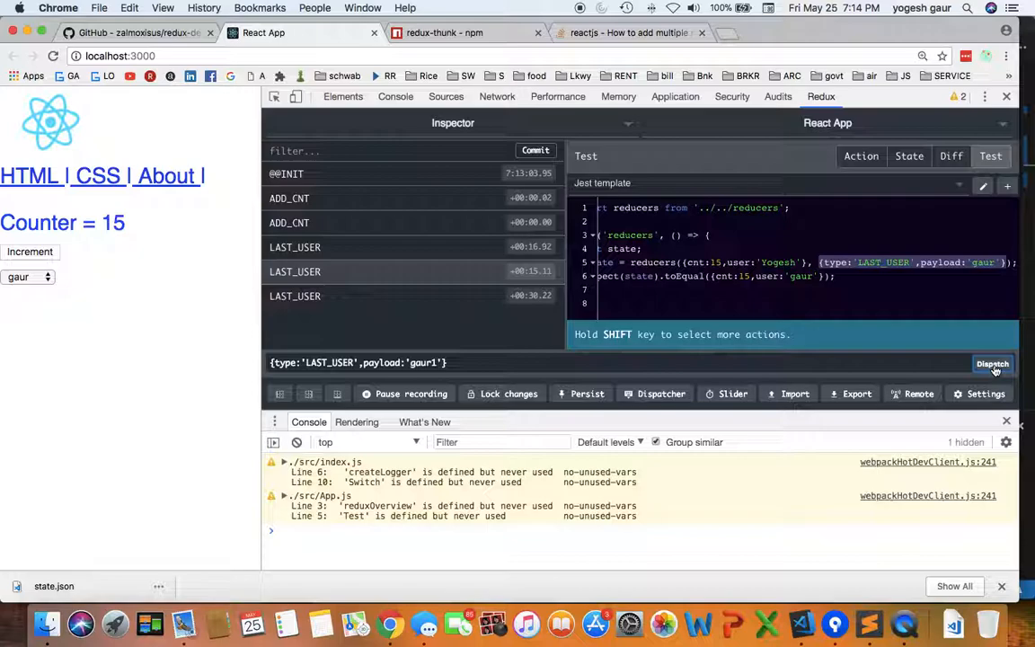
mouse_move(327, 295)
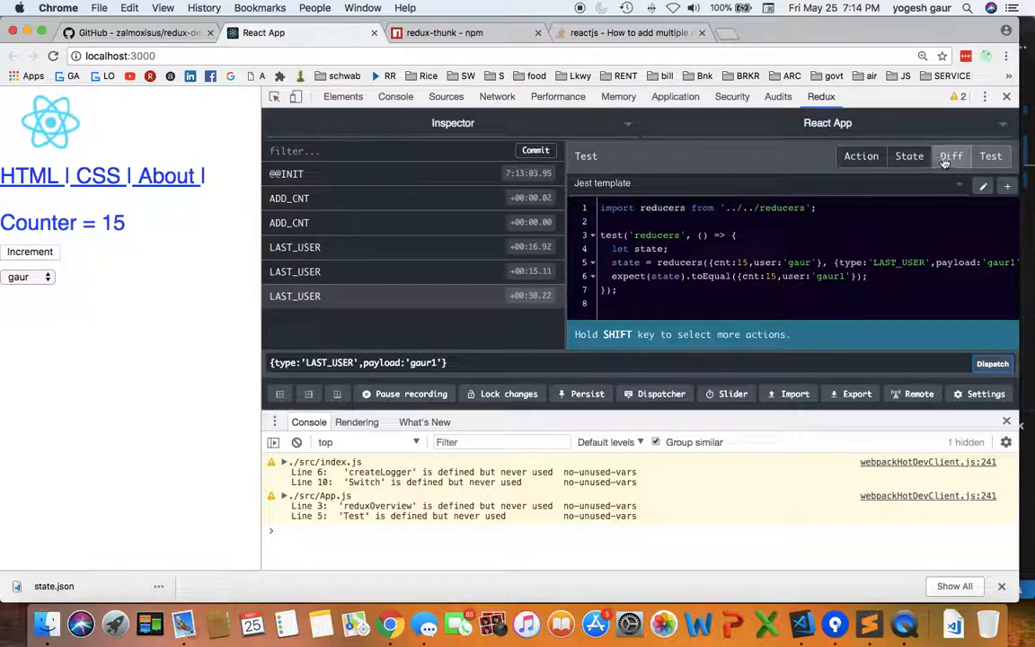
left_click(951, 155)
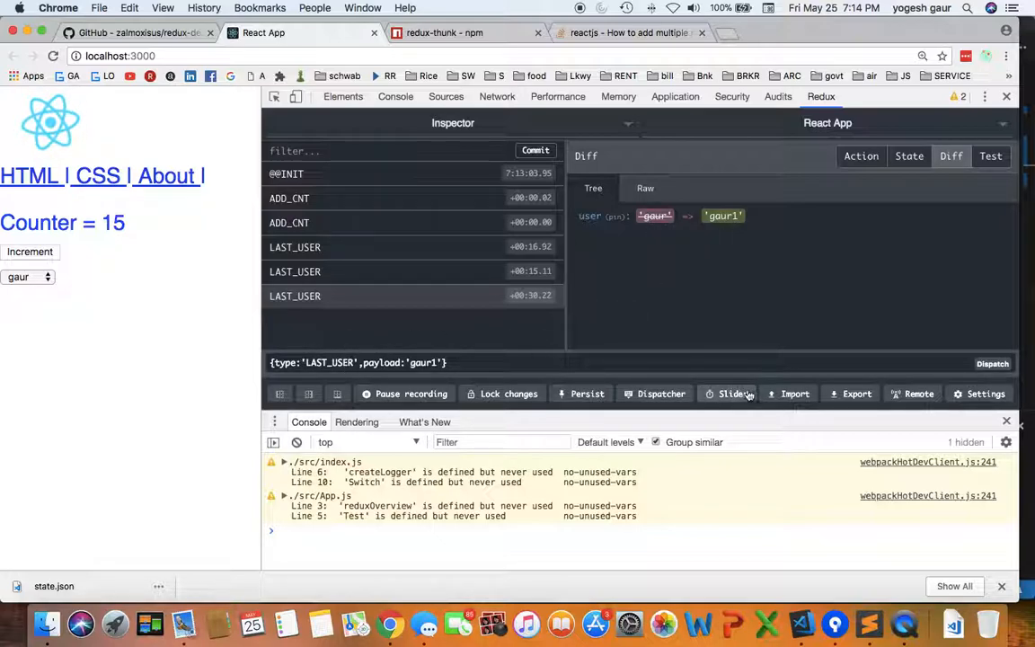
mouse_move(852, 393)
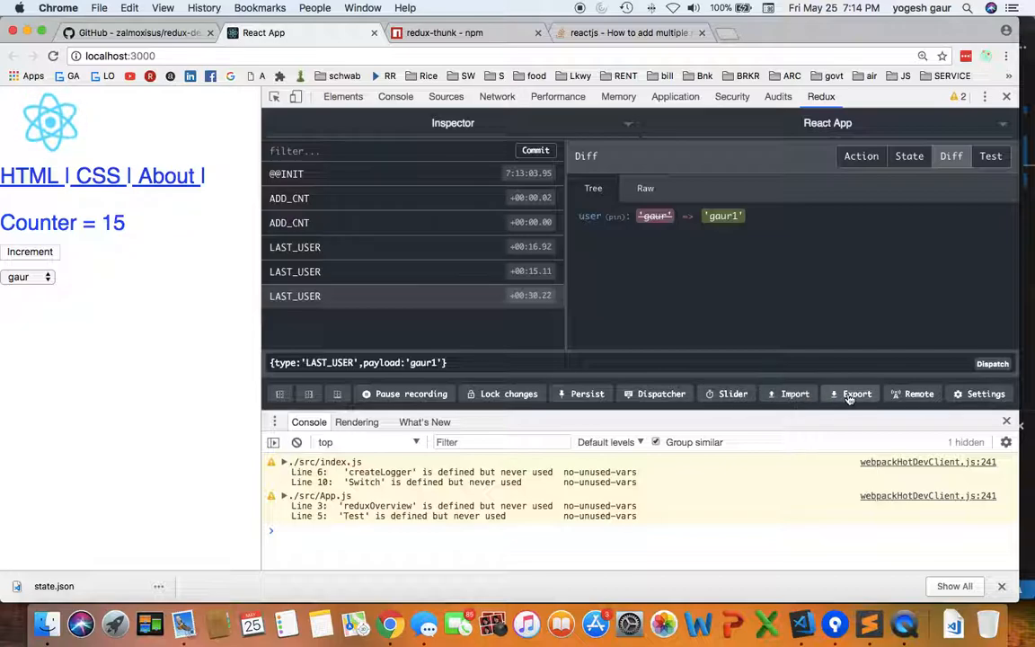
- Export the action history to JSON, import state (1).json back and inspect the last LAST_USER action
left_click(856, 393)
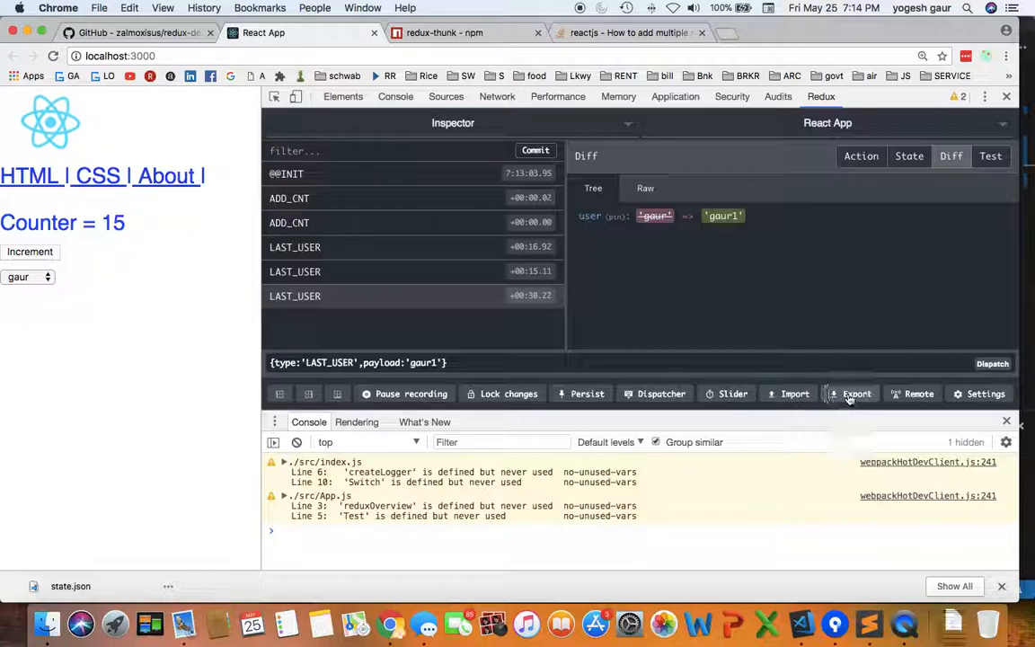
left_click(855, 393)
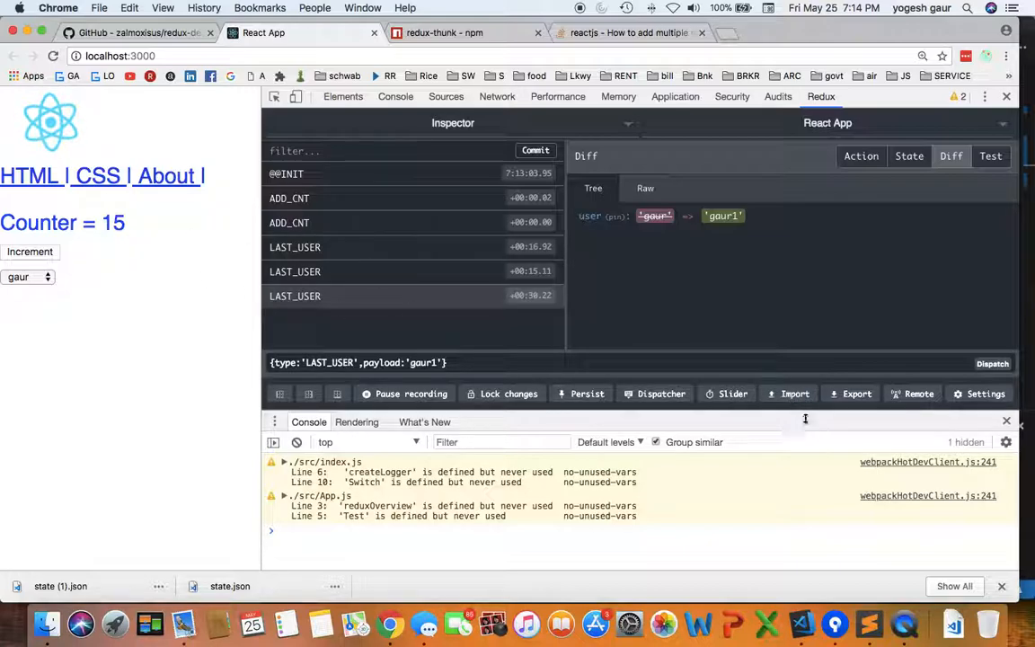
left_click(795, 394)
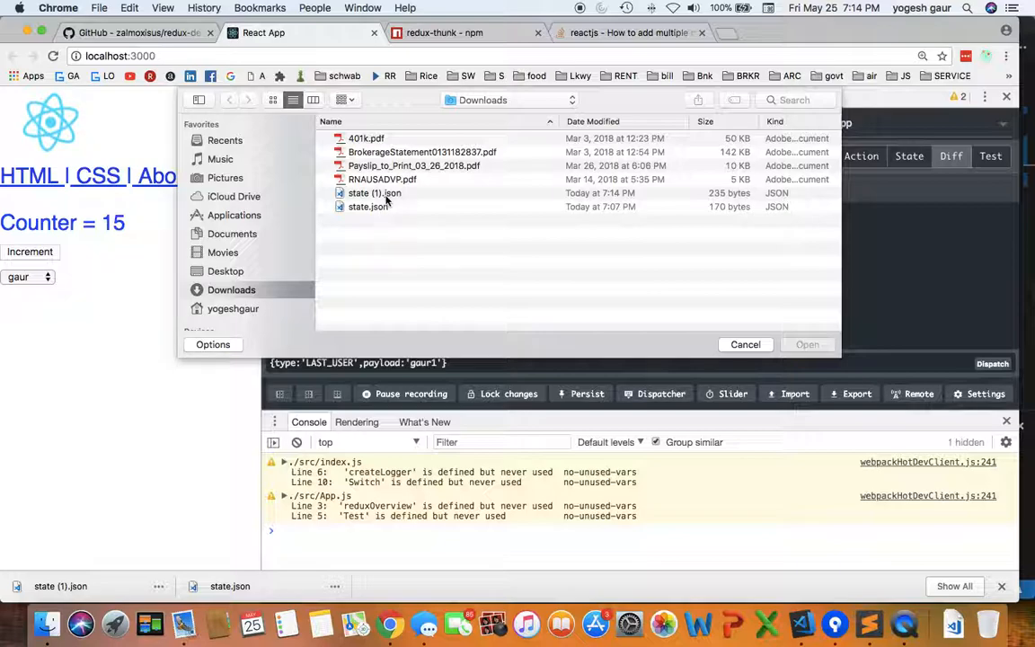
left_click(374, 193)
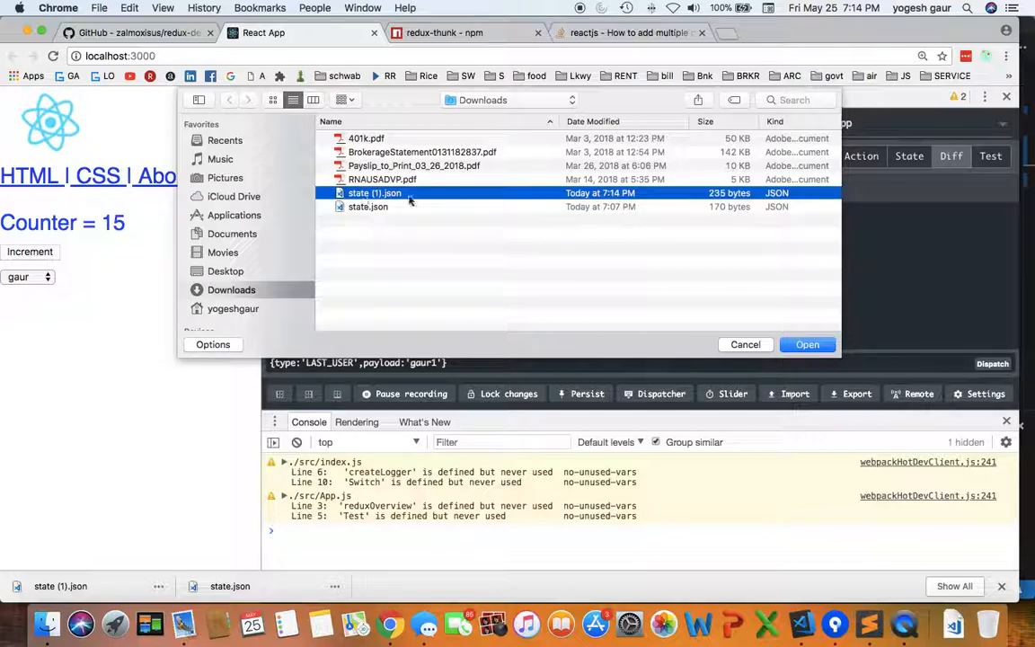
left_click(806, 345)
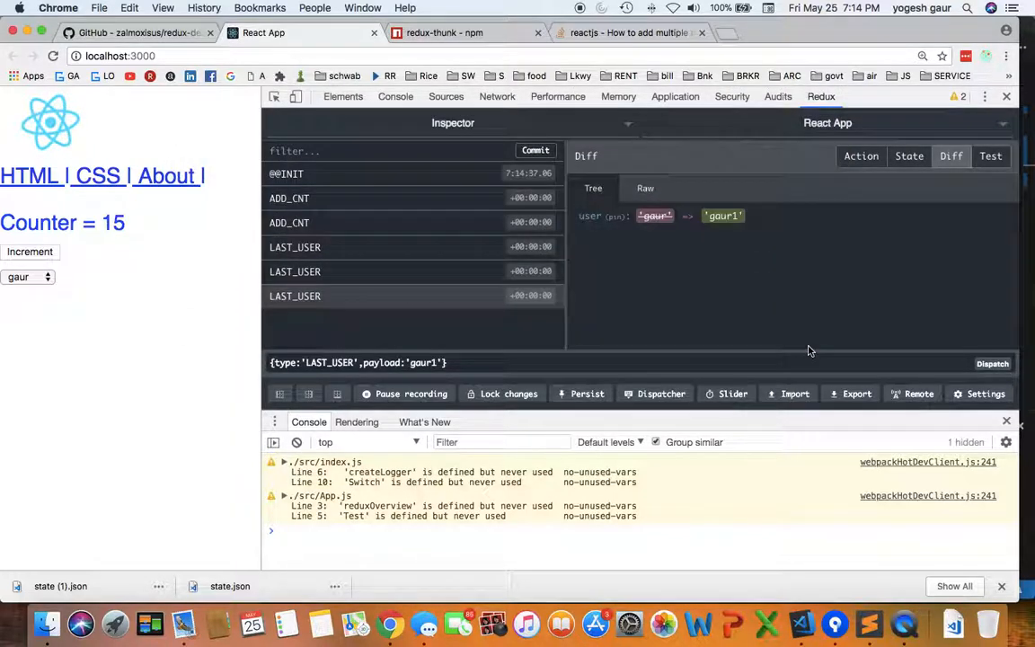
mouse_move(40, 266)
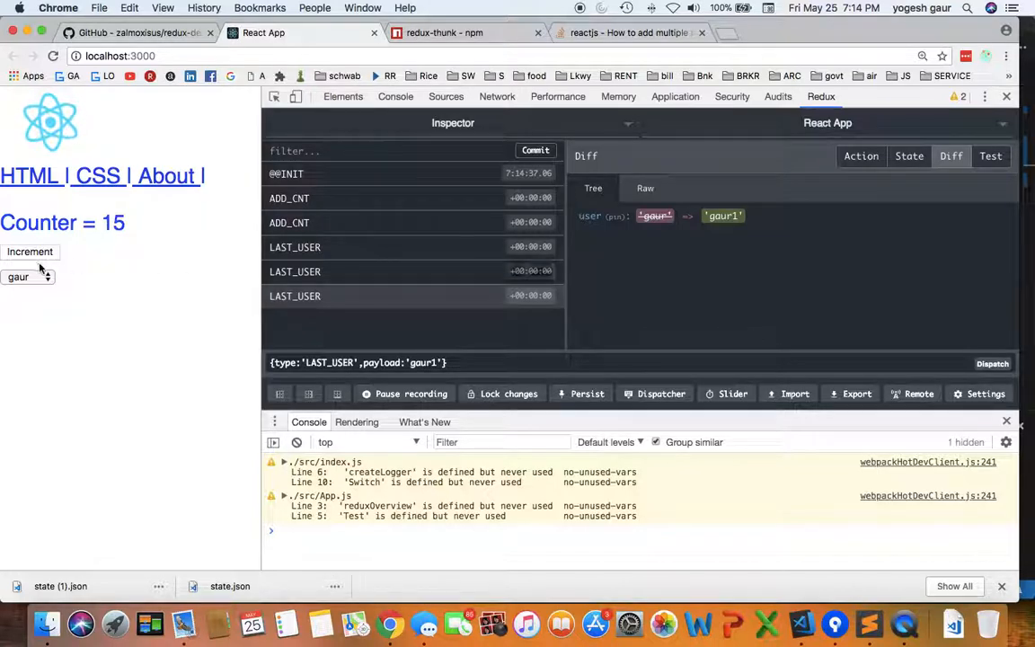
mouse_move(302, 297)
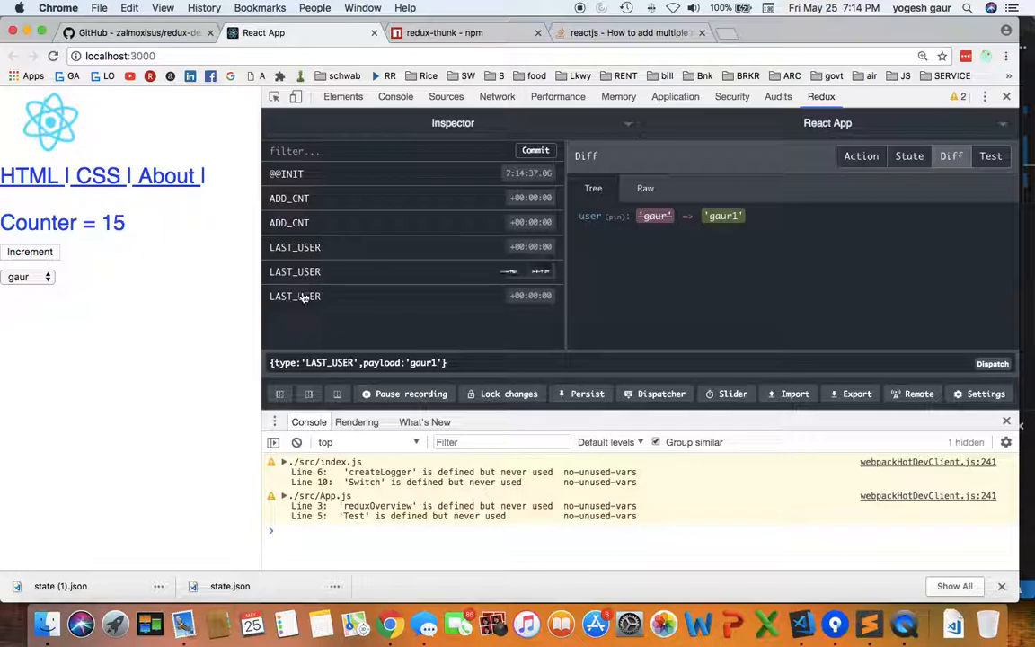
left_click(295, 272)
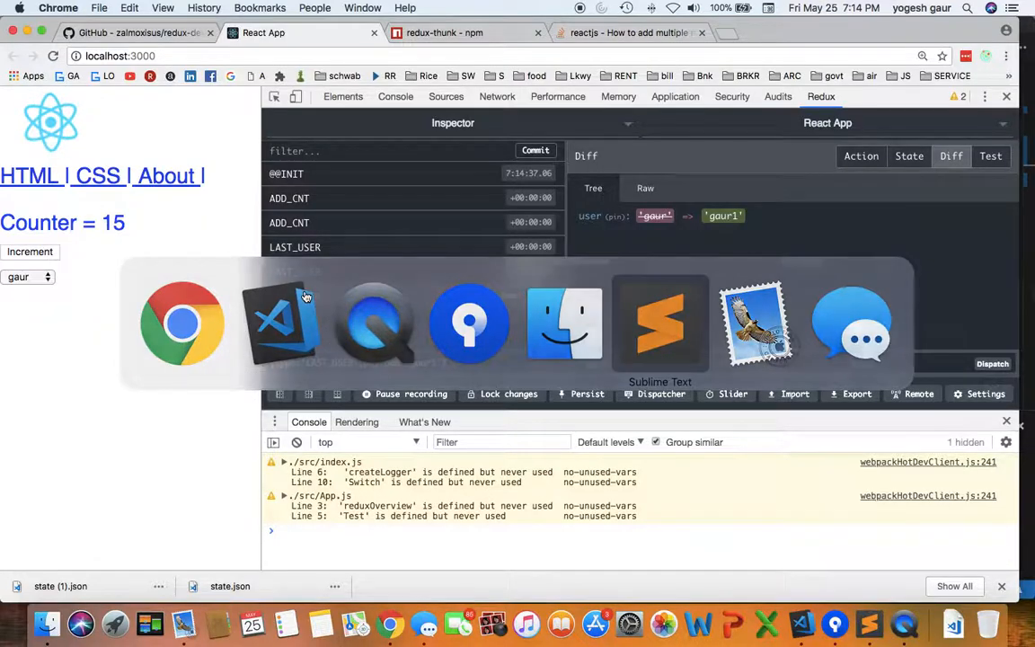
- View state (1).json in VS Code, scrolling through its payload of ADD_CNT and LAST_USER actions
left_click(661, 324)
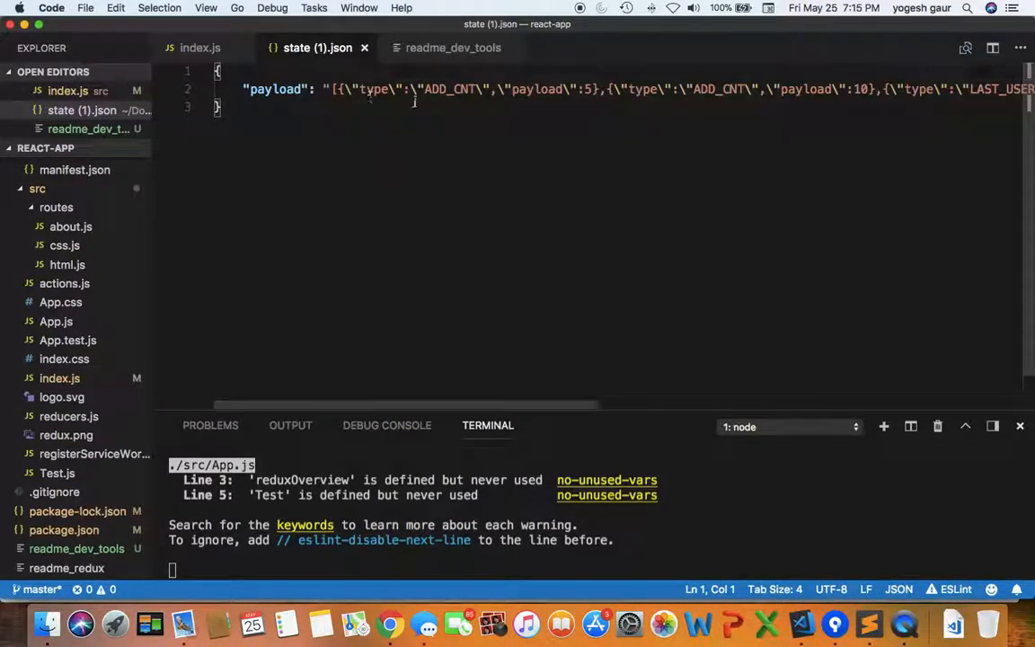
scroll("right", 3)
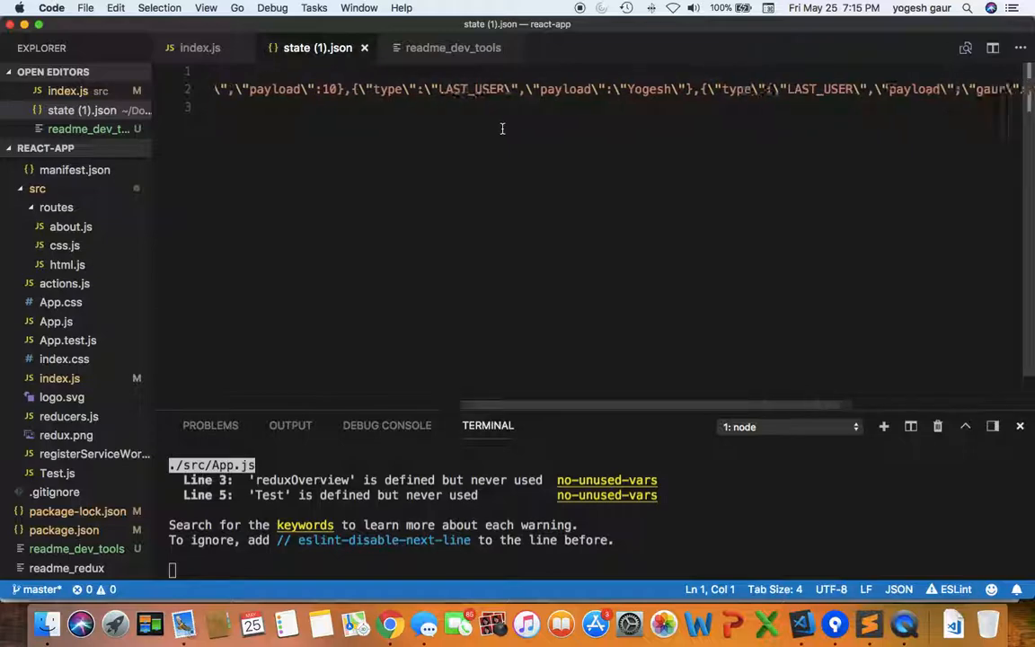
scroll("right", 3)
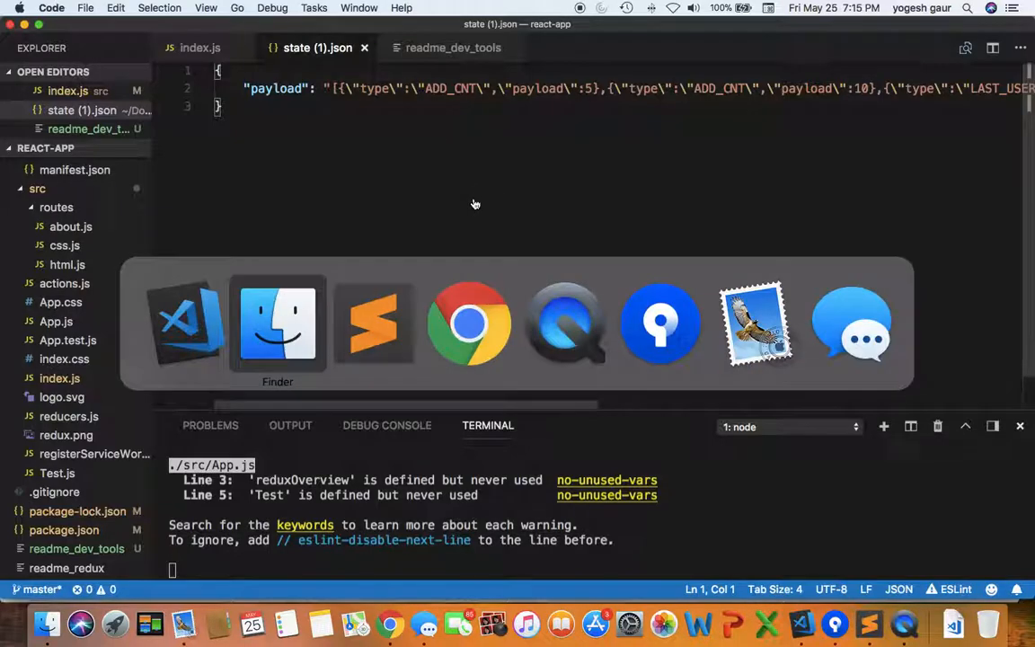
- Bring up the Stack Overflow question on adding multiple middleware with applyMiddleware
left_click(467, 324)
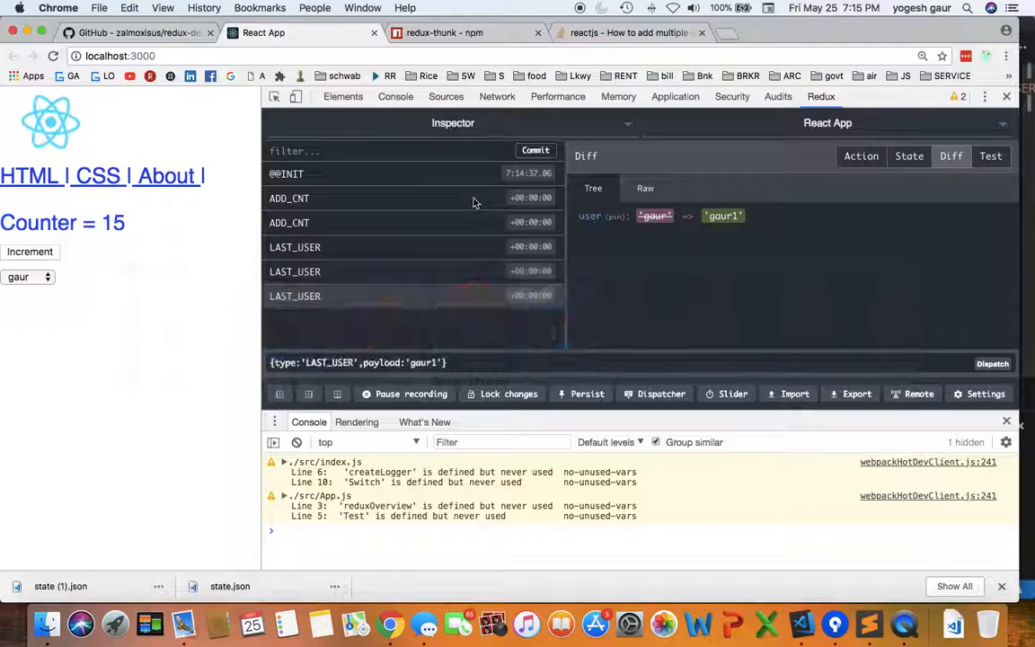
mouse_move(655, 302)
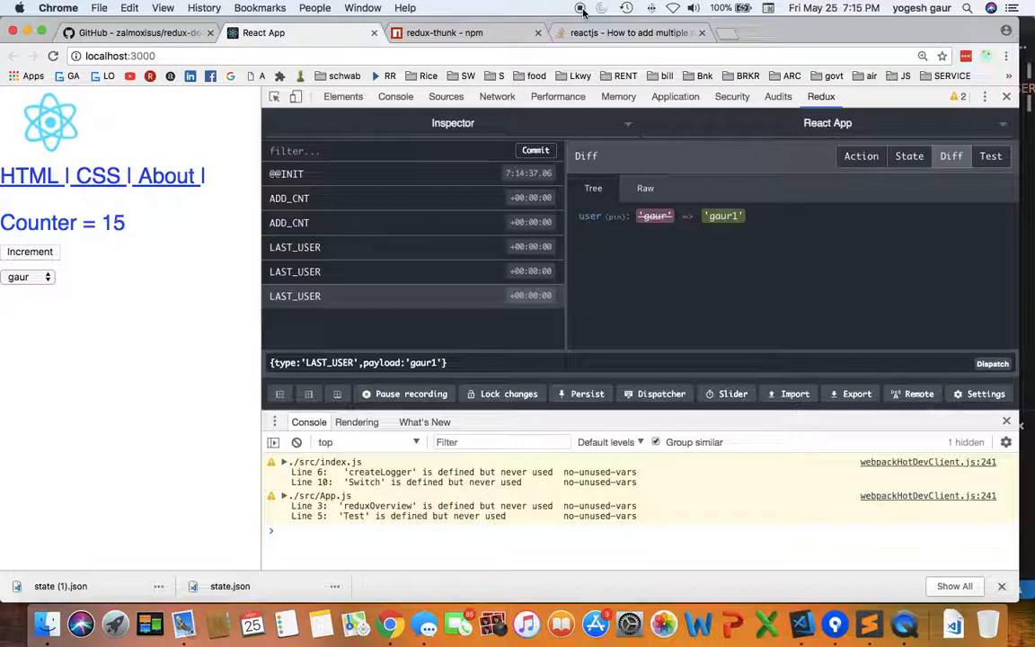
left_click(629, 32)
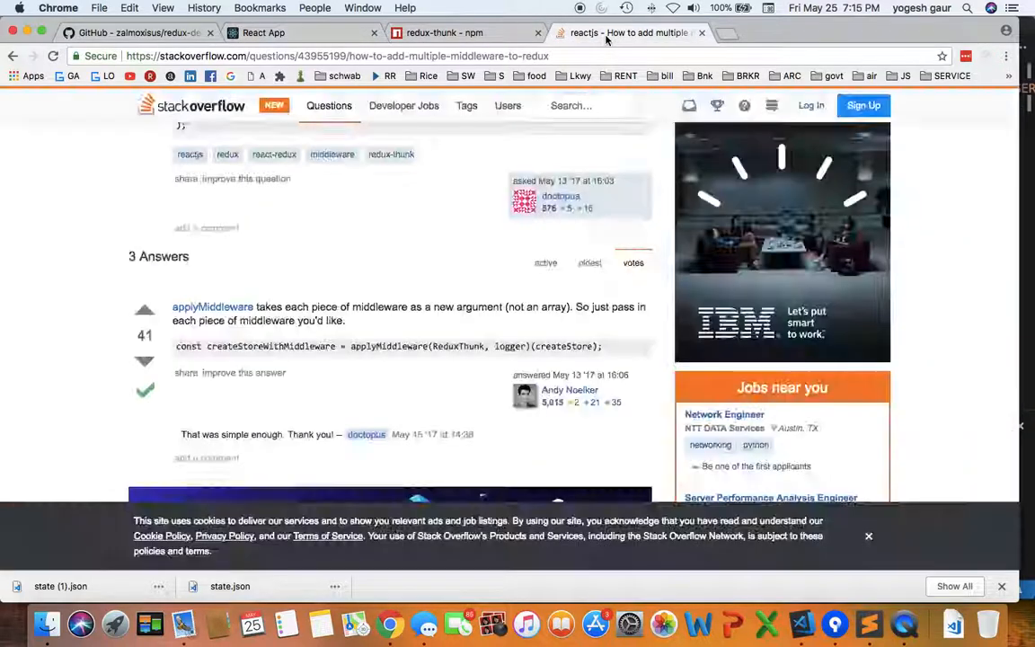